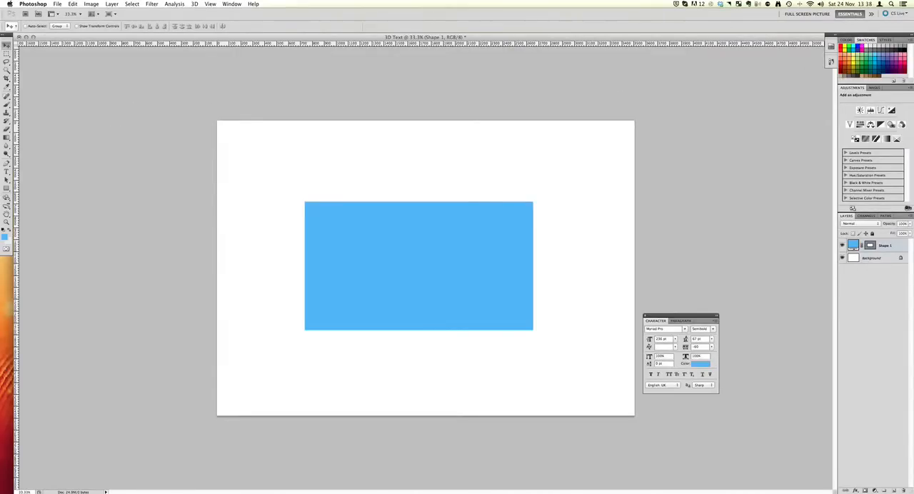
- Show the Swatches panel flyout menu from the Window menu
{"action": "left_click", "coordinate": [231, 4]}
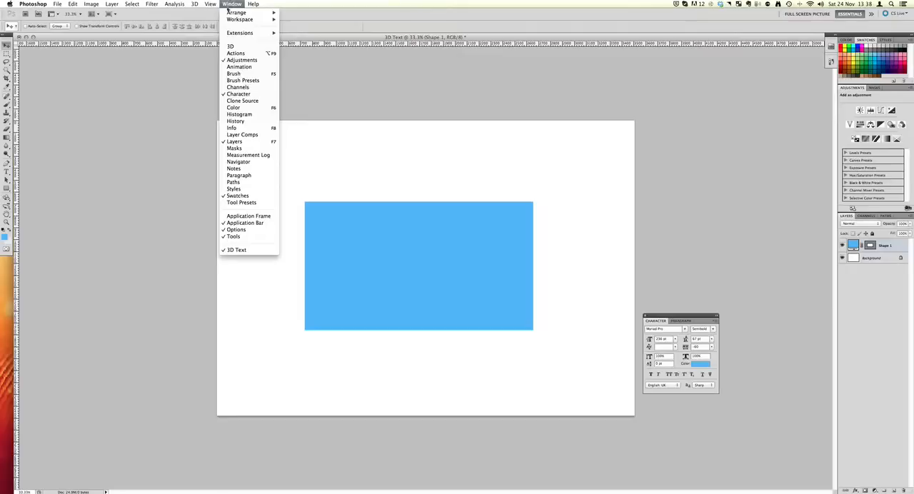
{"action": "mouse_move", "coordinate": [237, 196]}
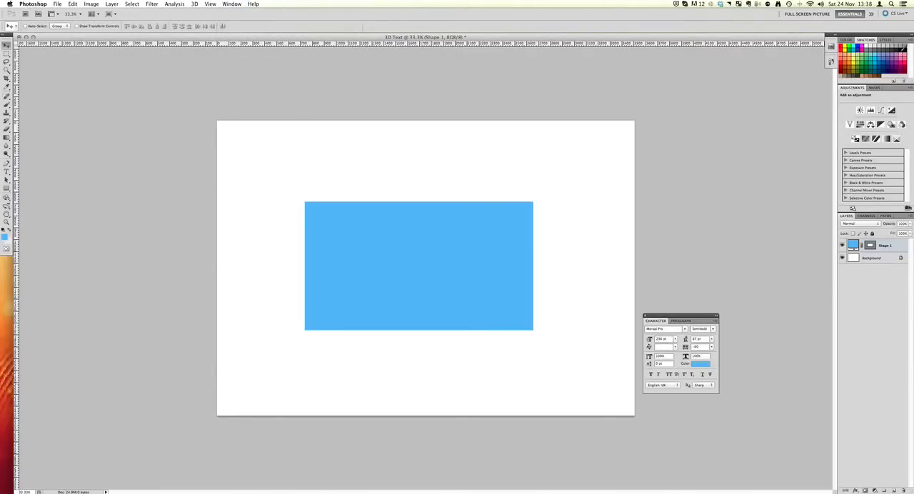
{"action": "left_click", "coordinate": [910, 43]}
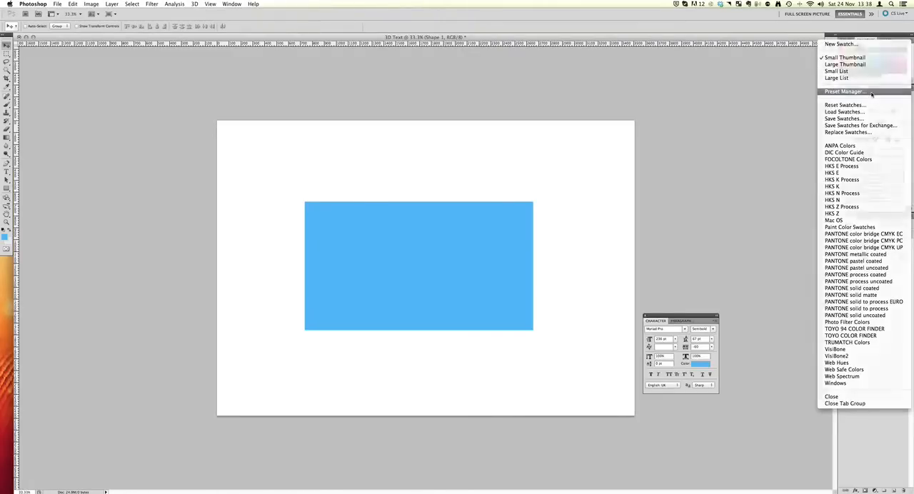
- In the Preset Manager, select all default swatches from first to last and delete them
{"action": "left_click", "coordinate": [846, 92]}
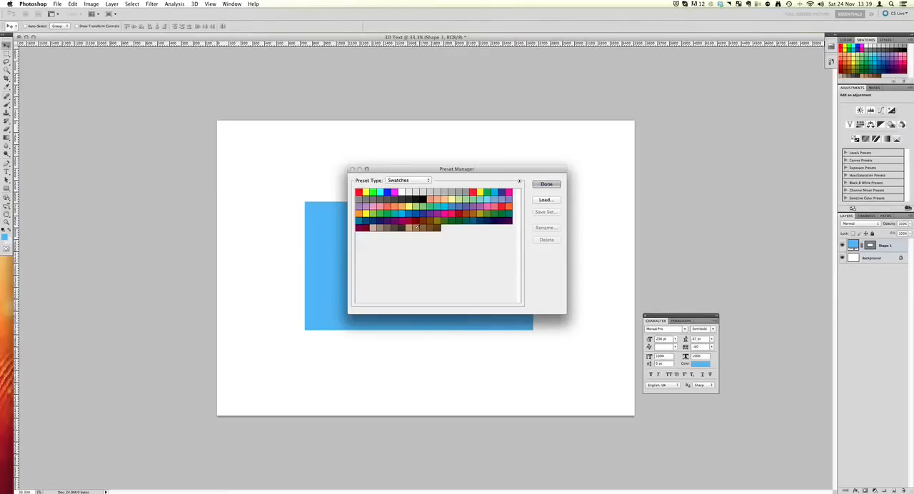
{"action": "mouse_move", "coordinate": [417, 227]}
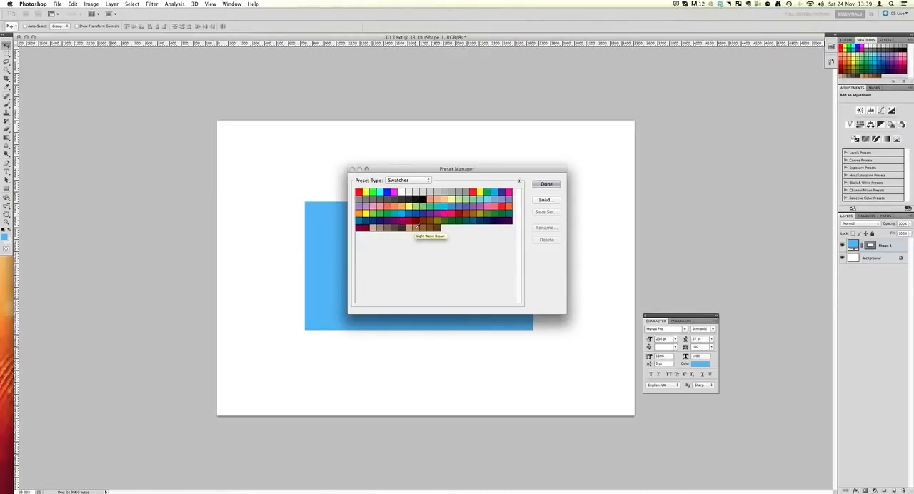
{"action": "left_click", "coordinate": [360, 192]}
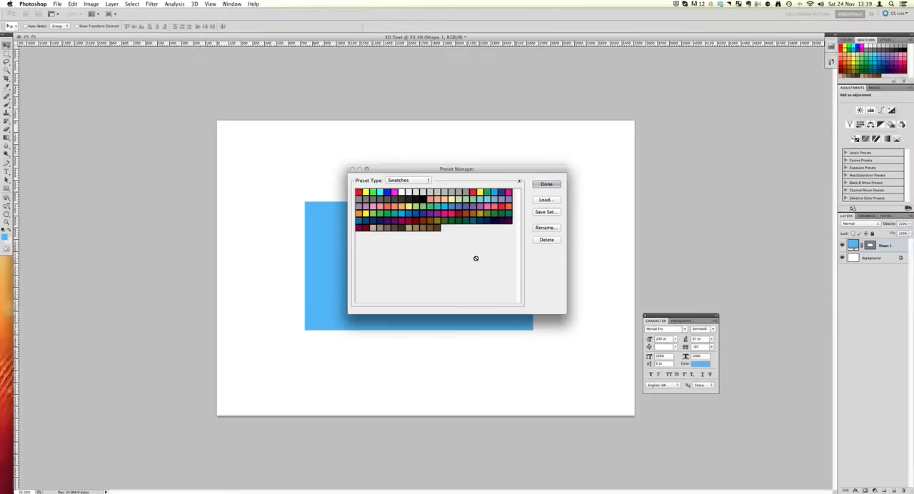
{"action": "mouse_move", "coordinate": [485, 243]}
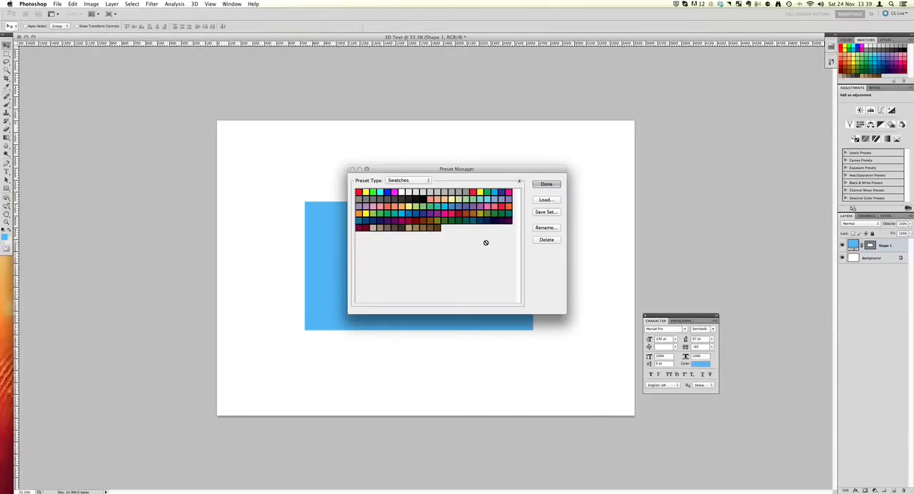
{"action": "left_click", "coordinate": [546, 183]}
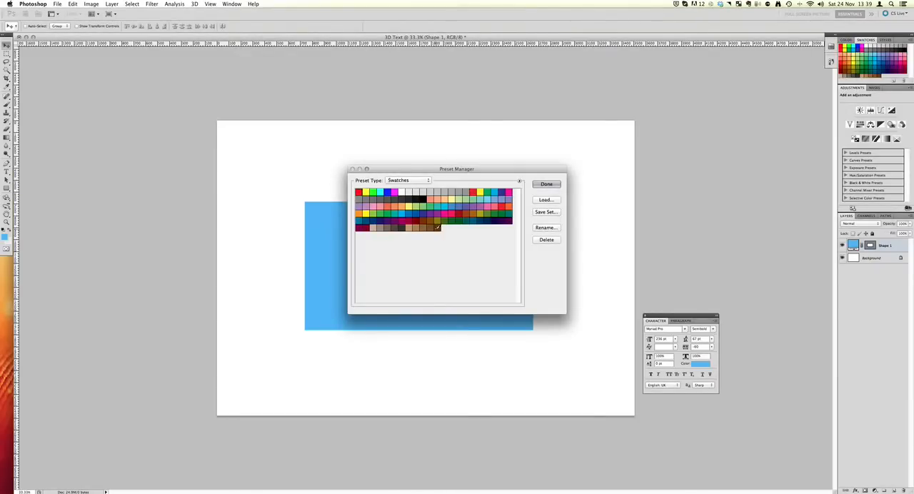
{"action": "left_click", "coordinate": [545, 240]}
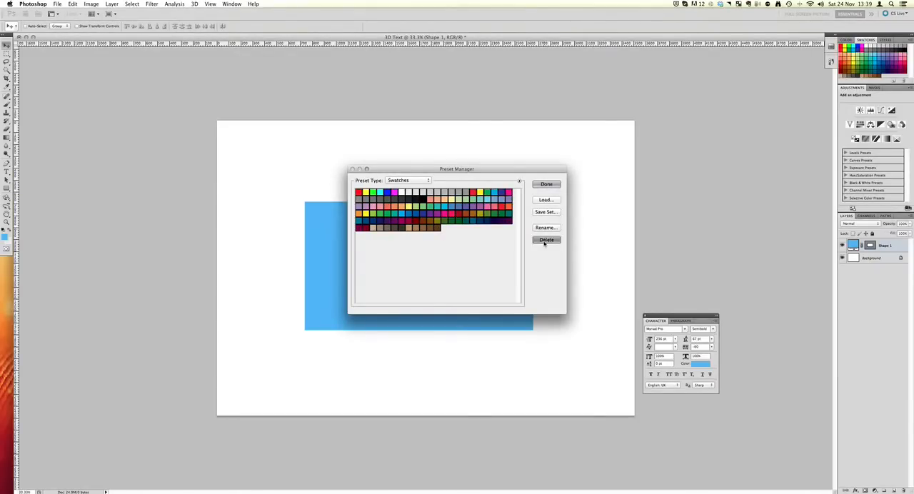
{"action": "left_click", "coordinate": [545, 184]}
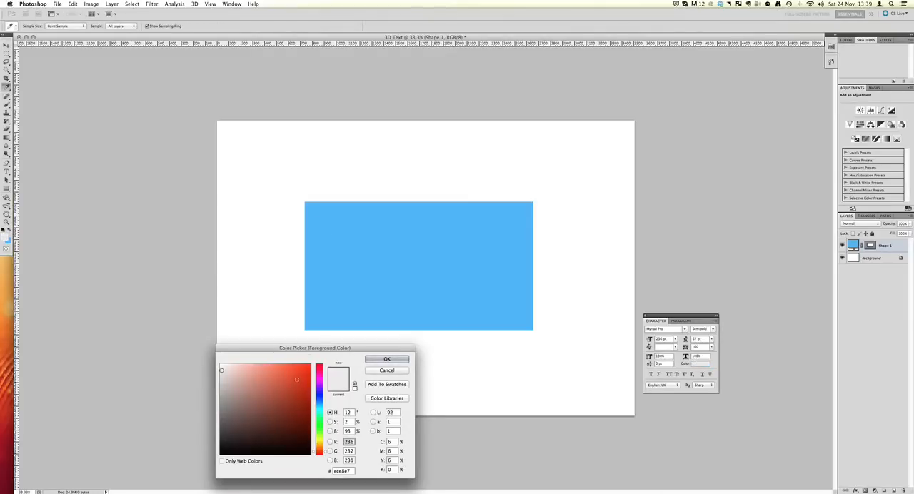
- Pick a light green, add it to the swatches and confirm it as the foreground colour
{"action": "left_click", "coordinate": [282, 378]}
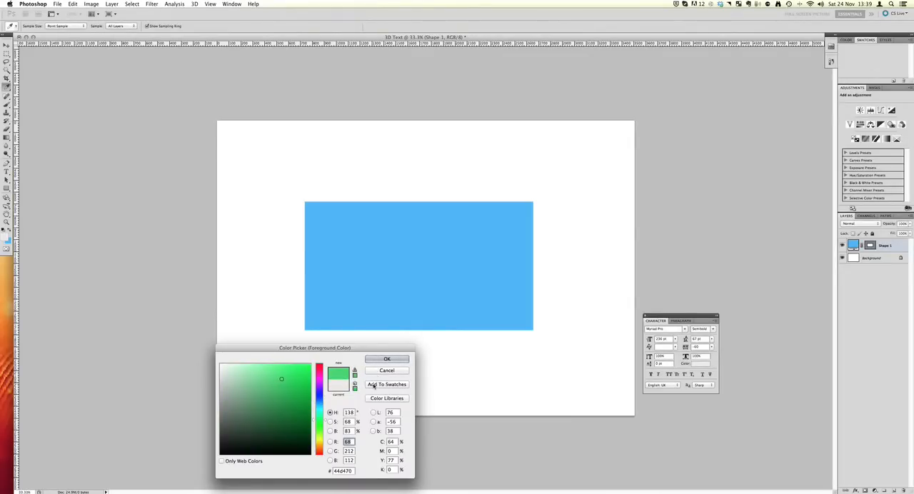
{"action": "left_click", "coordinate": [385, 385]}
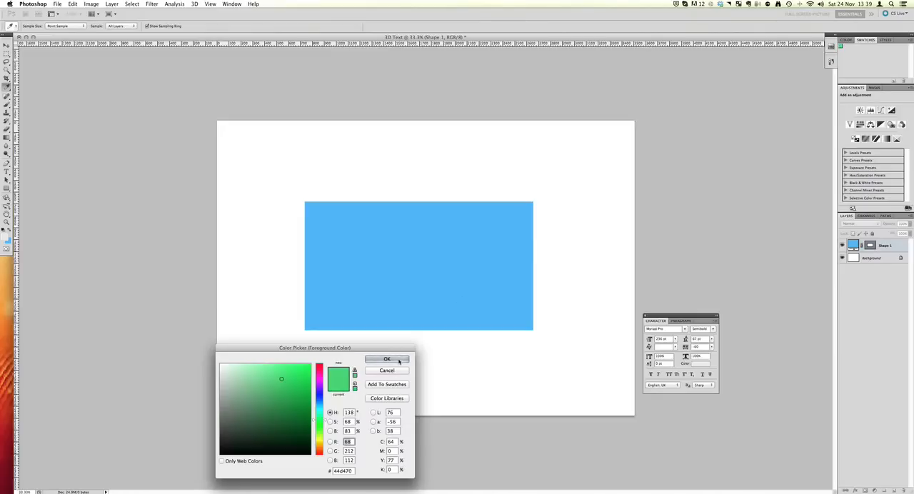
{"action": "left_click", "coordinate": [388, 360]}
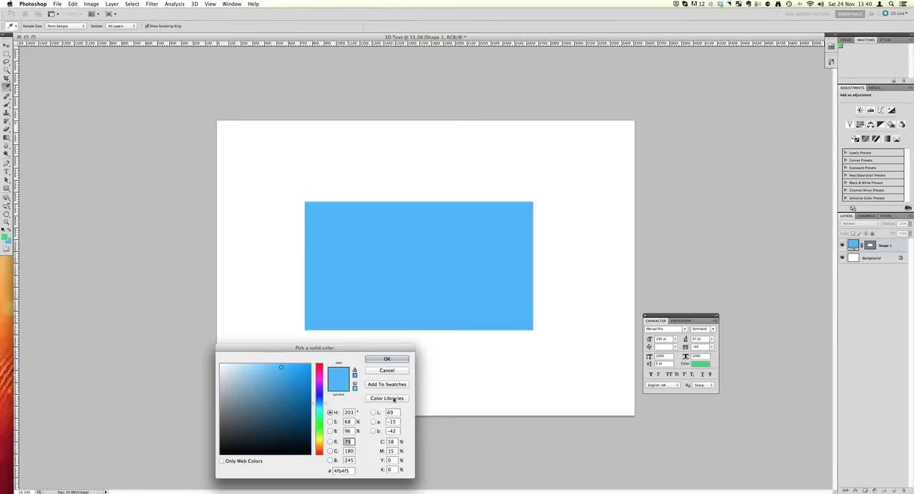
- Add the rectangle's light blue as a swatch named 'Fresh Blue' and confirm the colour
{"action": "left_click", "coordinate": [385, 384]}
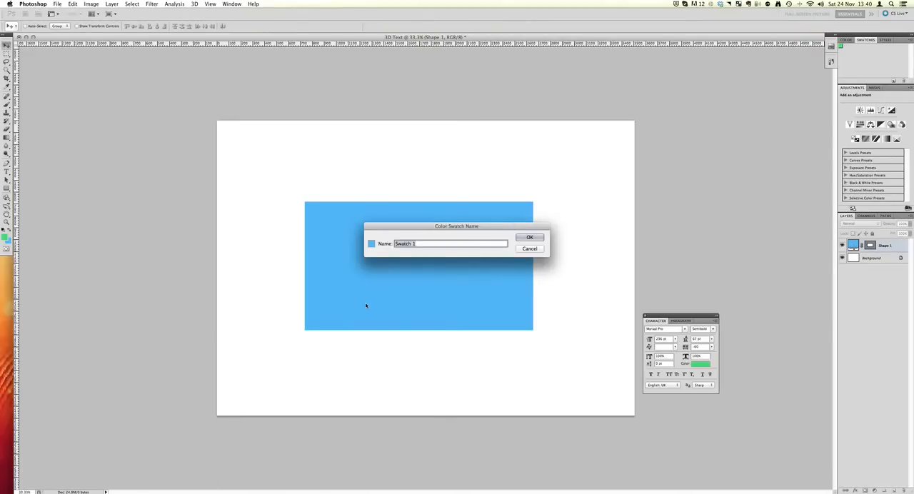
{"action": "type", "text": "Fresh Blue"}
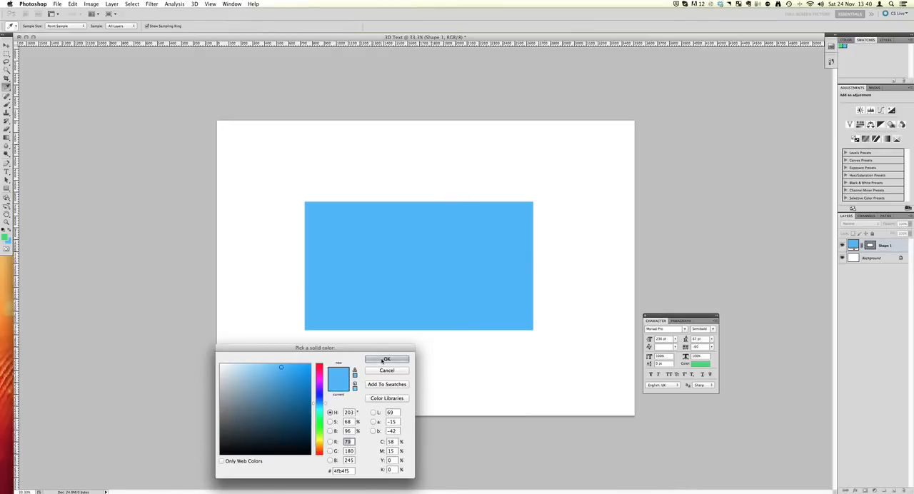
{"action": "left_click", "coordinate": [386, 360]}
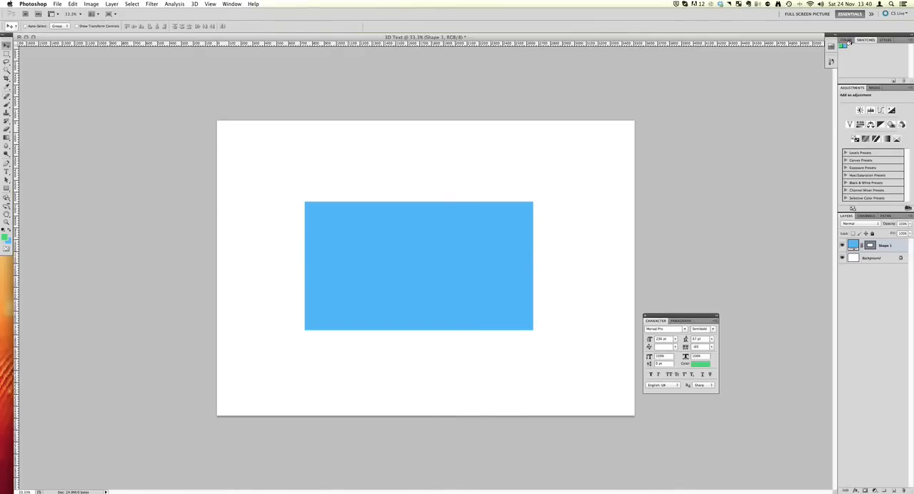